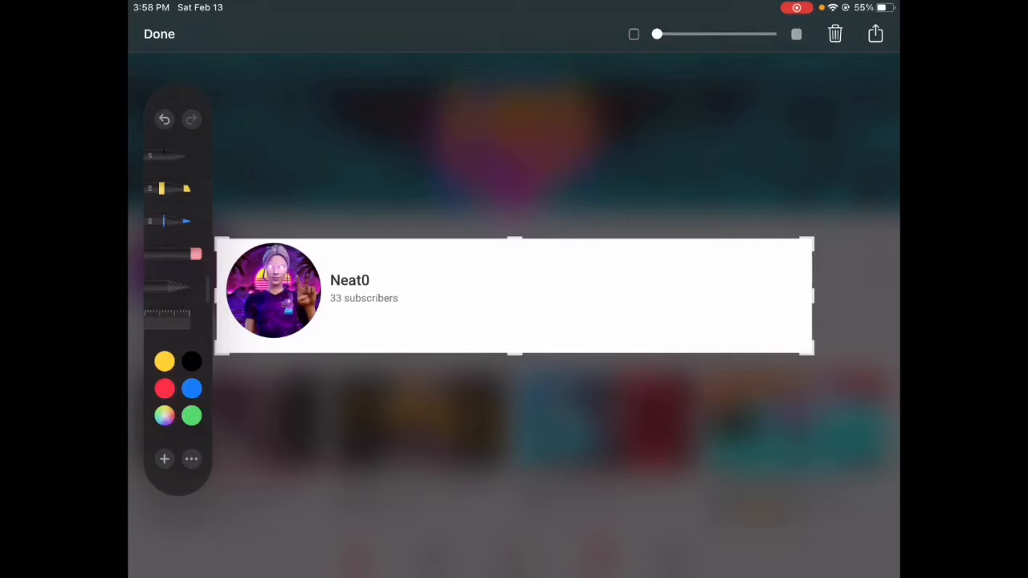
Add a text box below the Neat0 channel name and clear its placeholder wording.
left_click(164, 459)
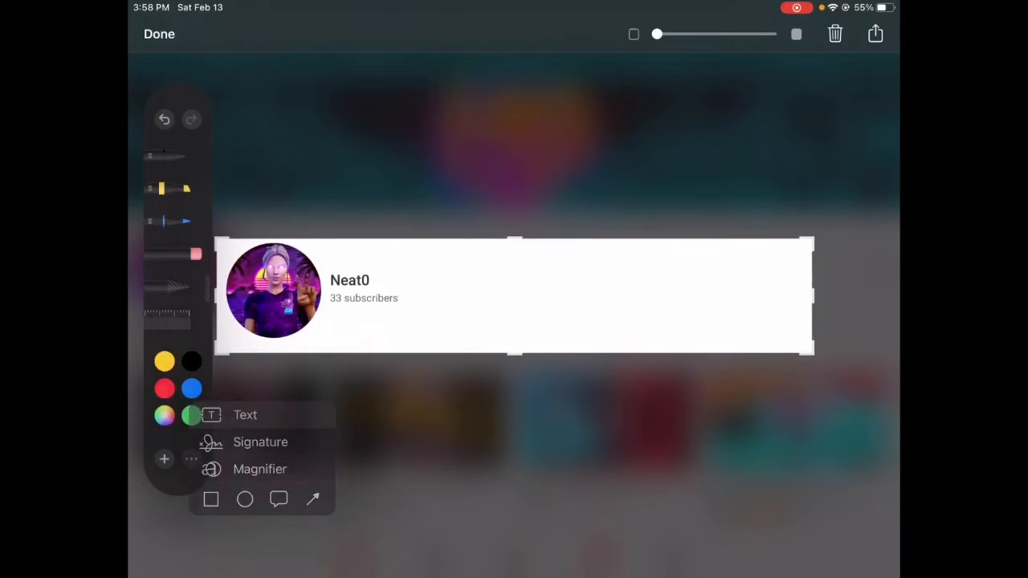
left_click(244, 414)
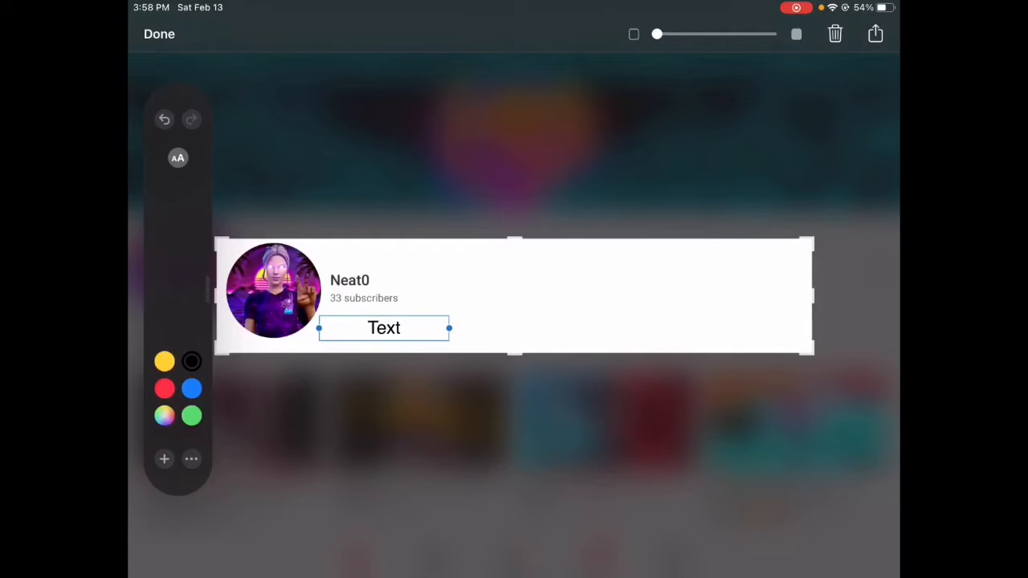
left_click(384, 328)
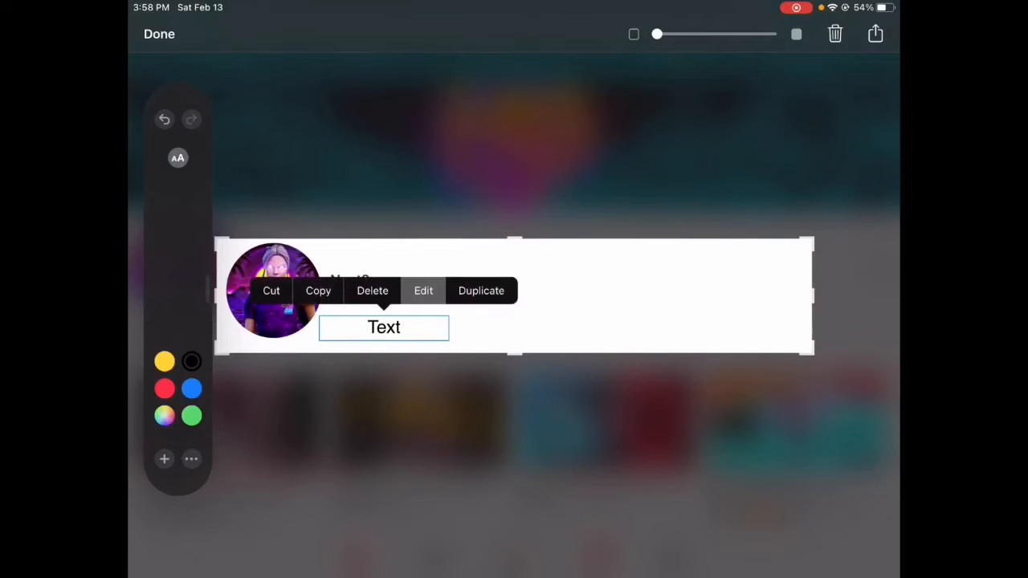
left_click(424, 291)
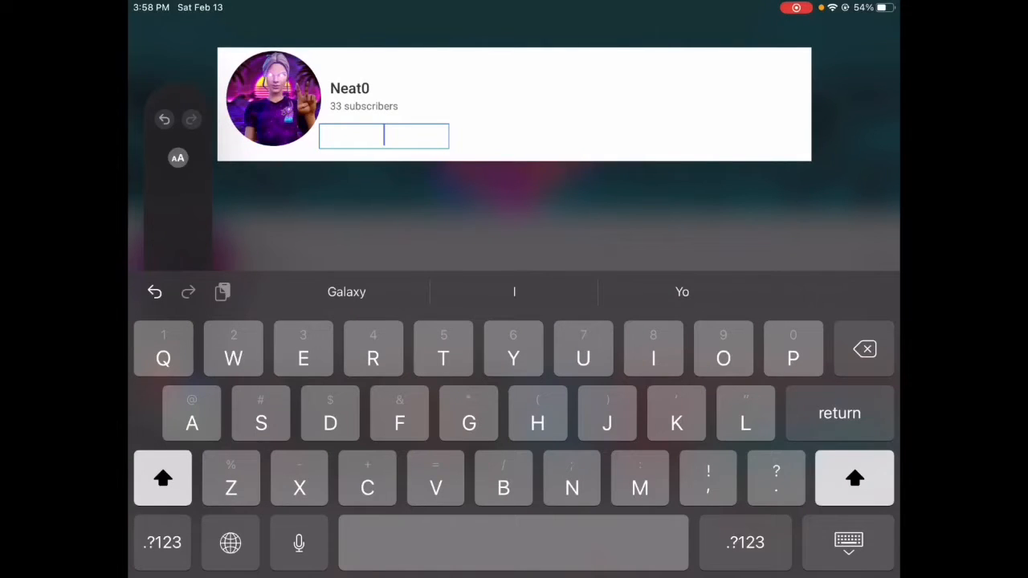
Write 'Subscribe' in the text box, colour it, and save the banner to Photos.
type("Subscri")
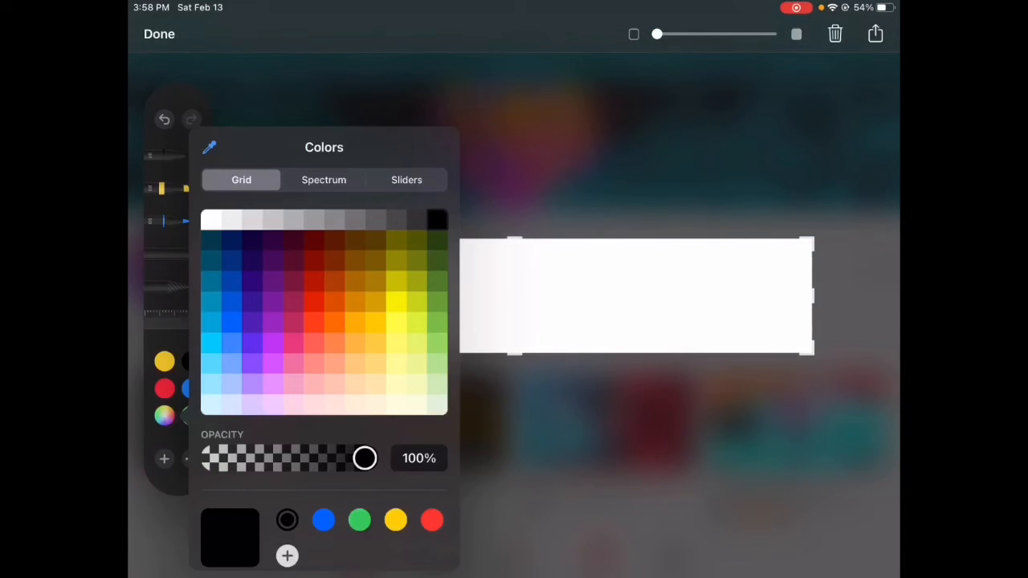
left_click(292, 343)
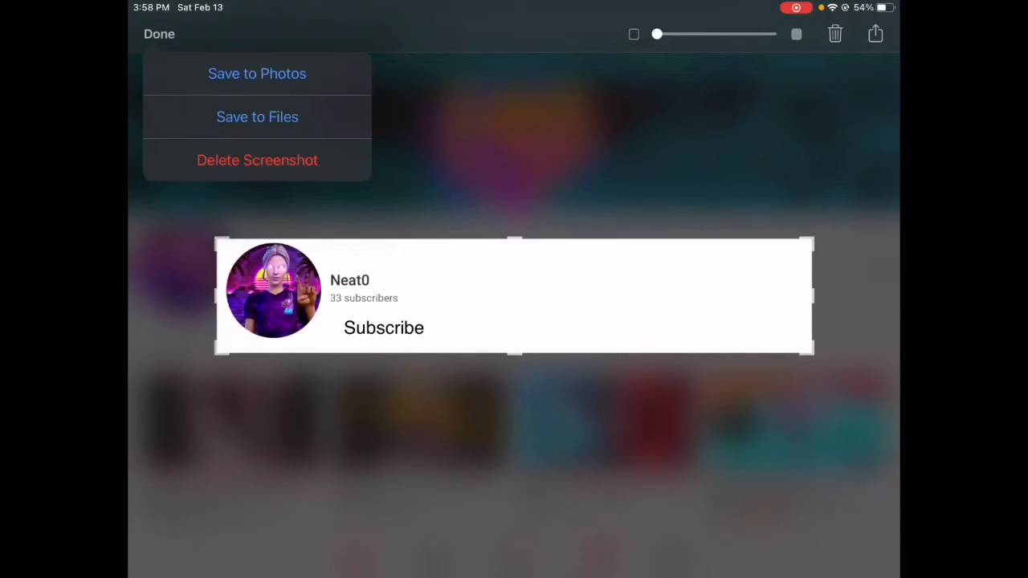
left_click(159, 34)
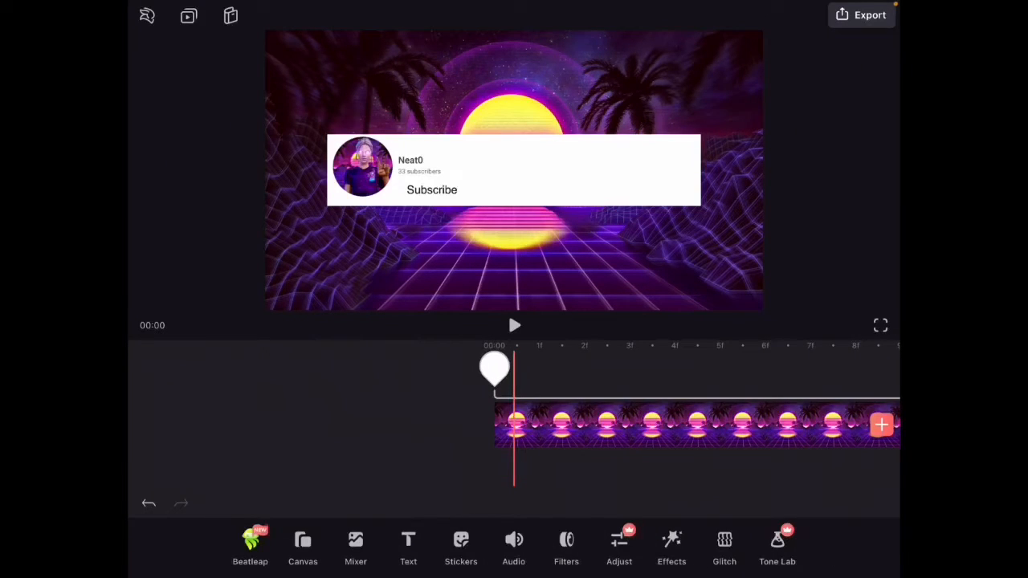
Layer the animated Subscribe button onto the banner and save the exported video to the device.
left_click(459, 546)
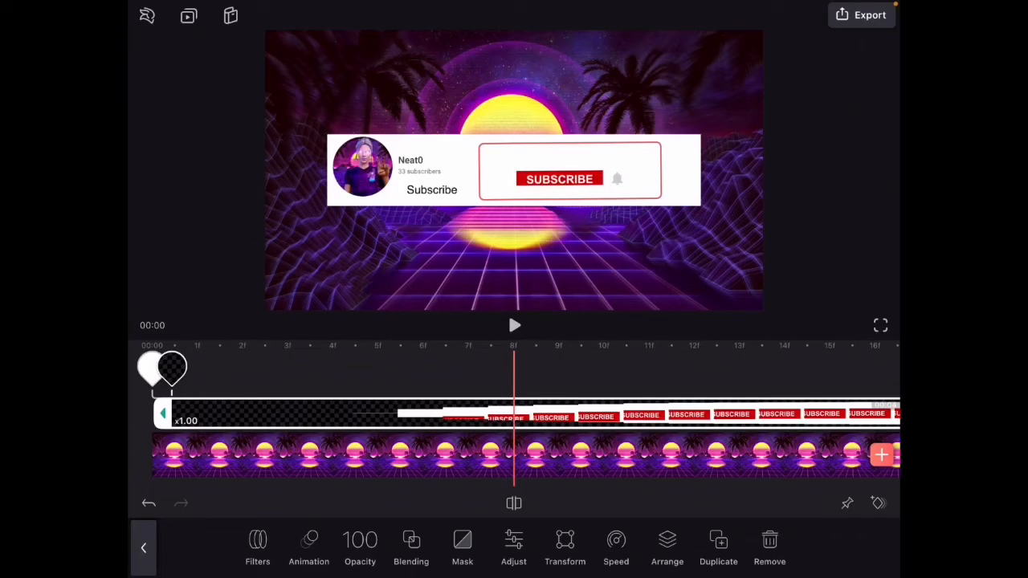
left_click(861, 15)
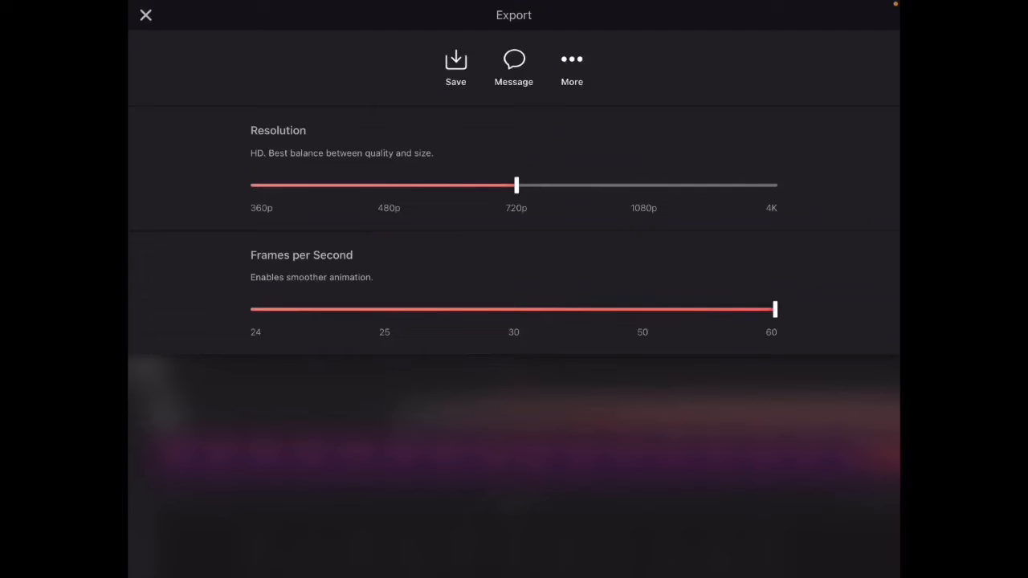
left_click(456, 66)
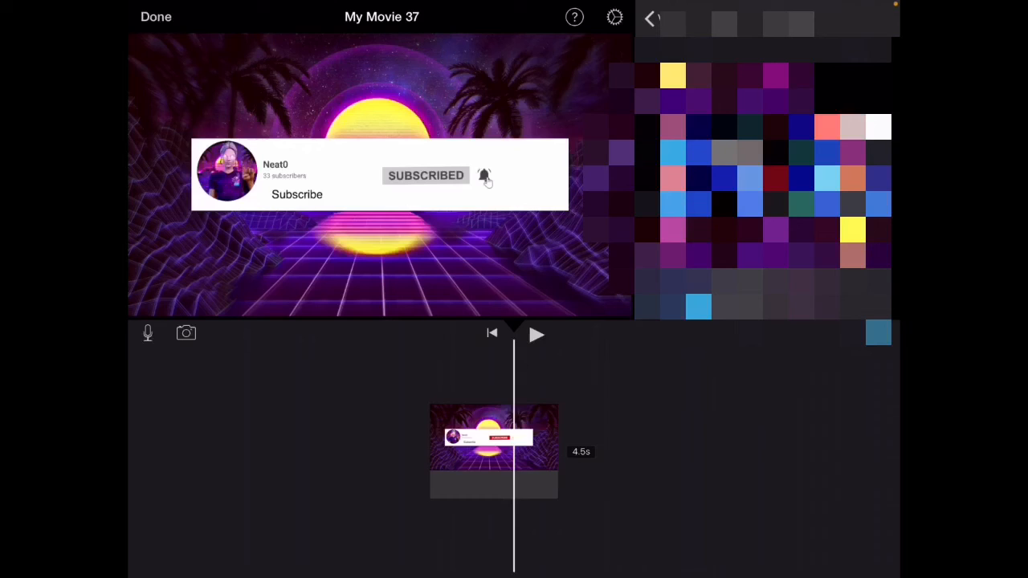
Select the imported banner clip in the My Movie 37 timeline for editing.
left_click(495, 437)
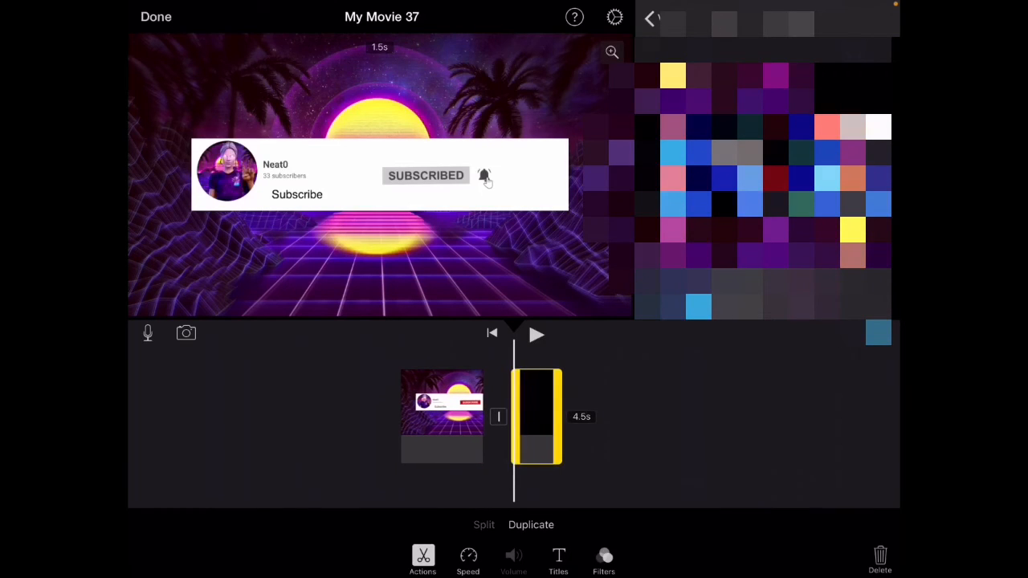